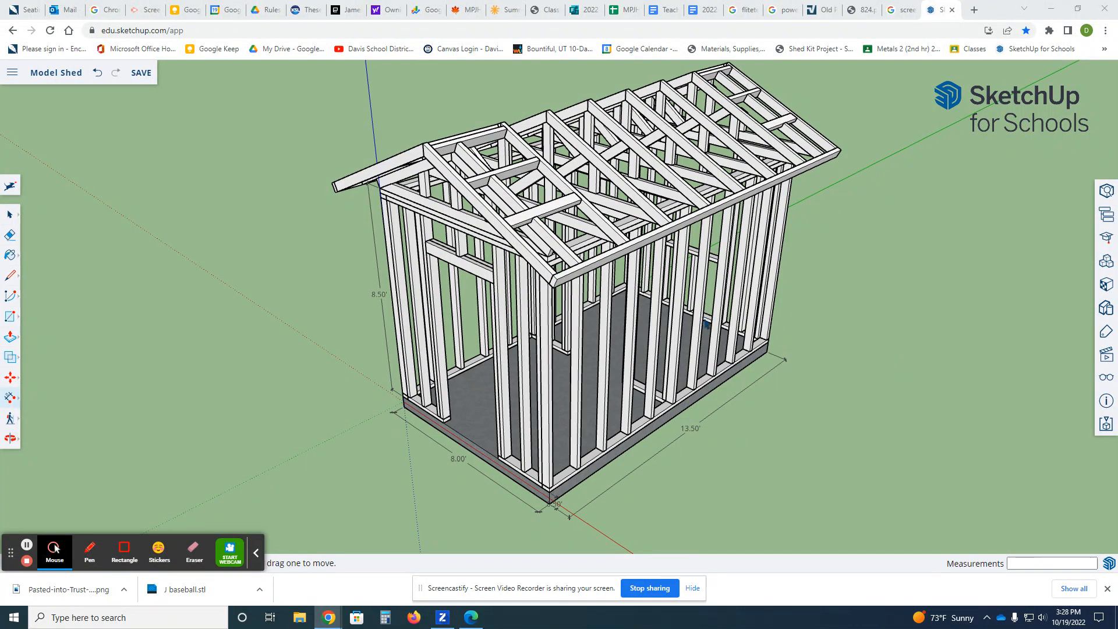
mouse_move(641, 417)
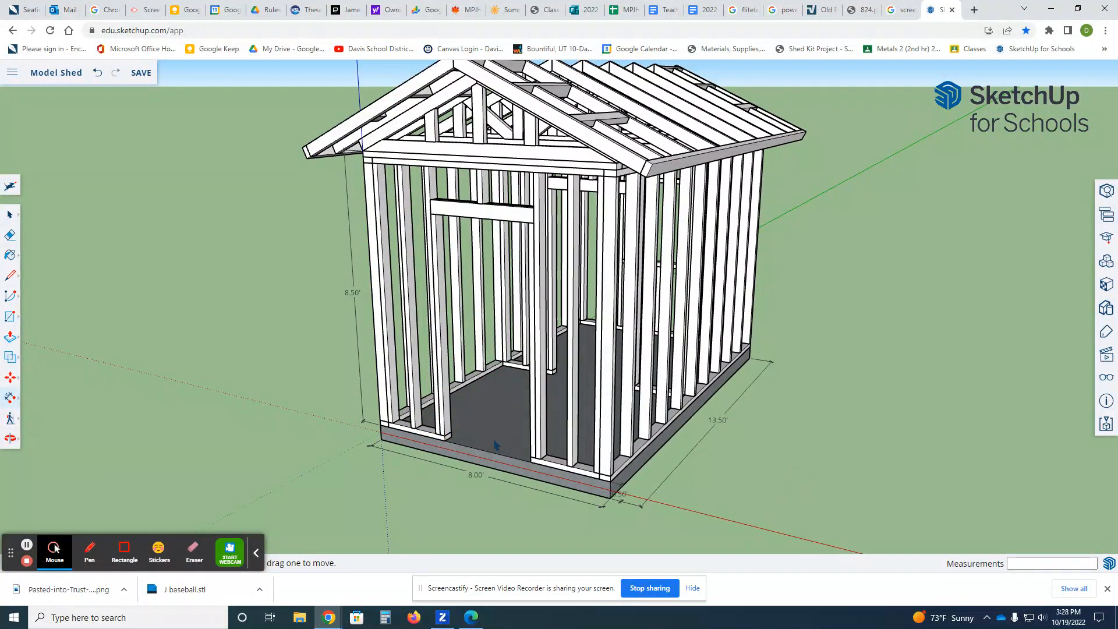
mouse_move(528, 464)
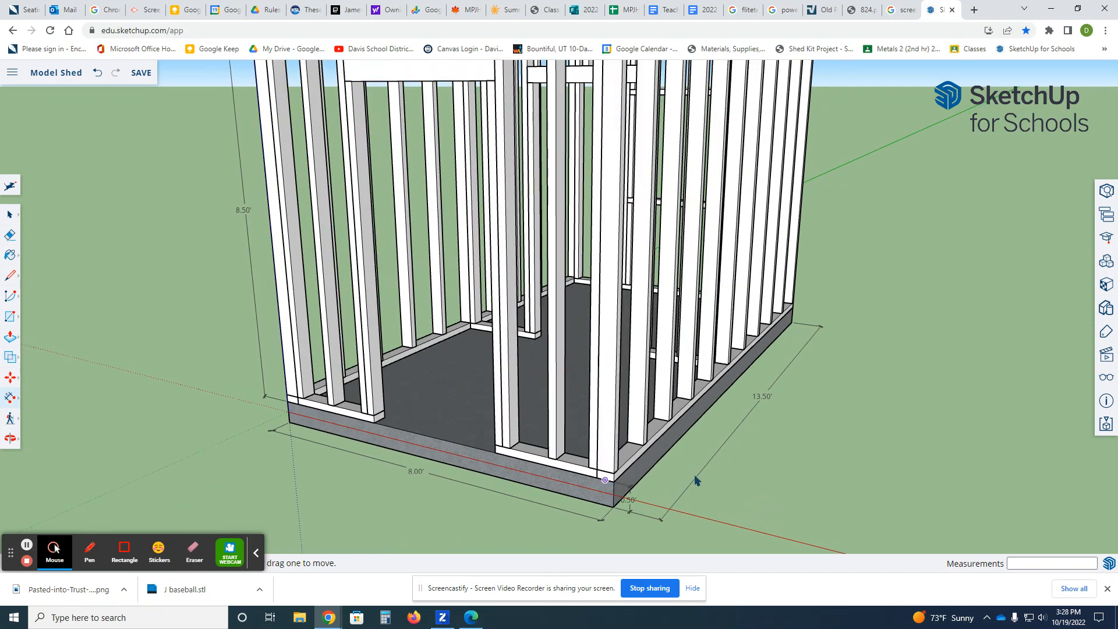
Orbit around to take in the whole shed frame from the front doorway side
drag(695, 481, 556, 453)
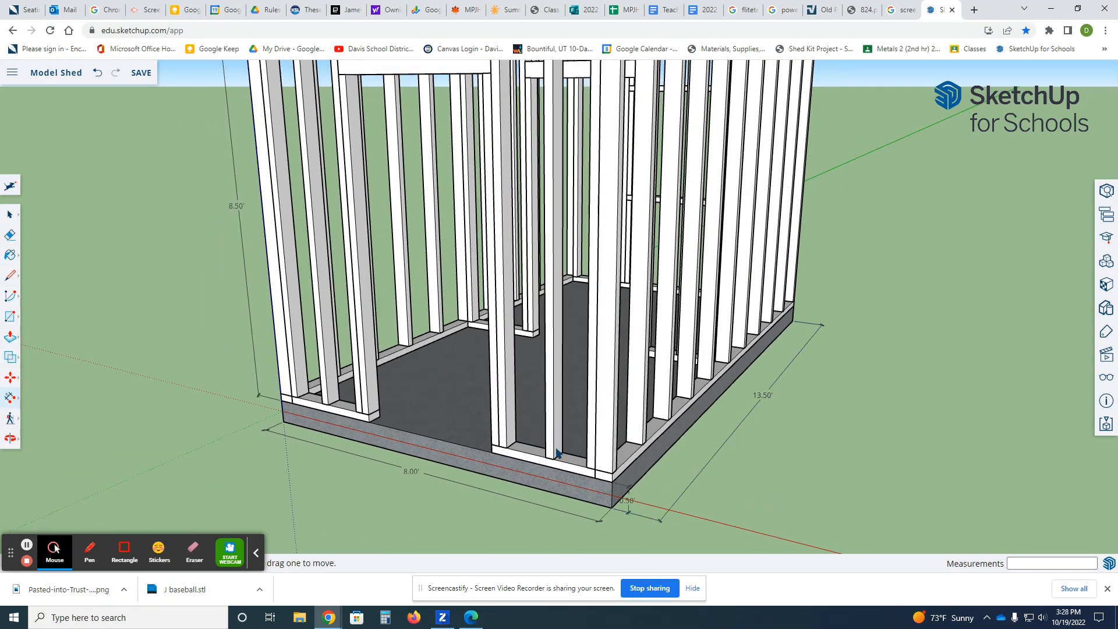
mouse_move(528, 459)
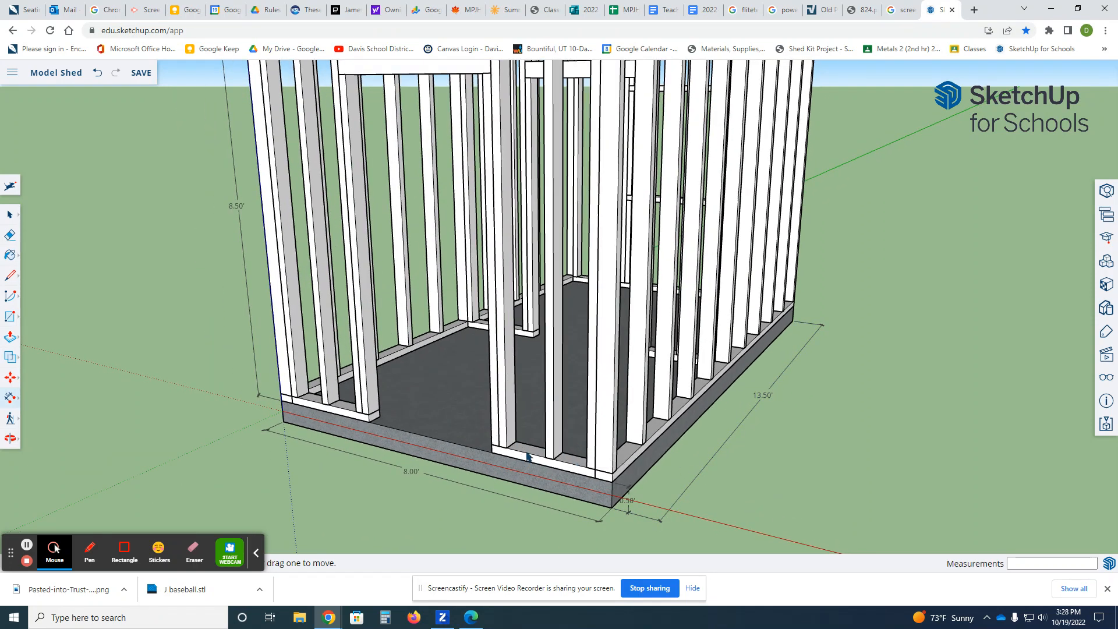
mouse_move(440, 421)
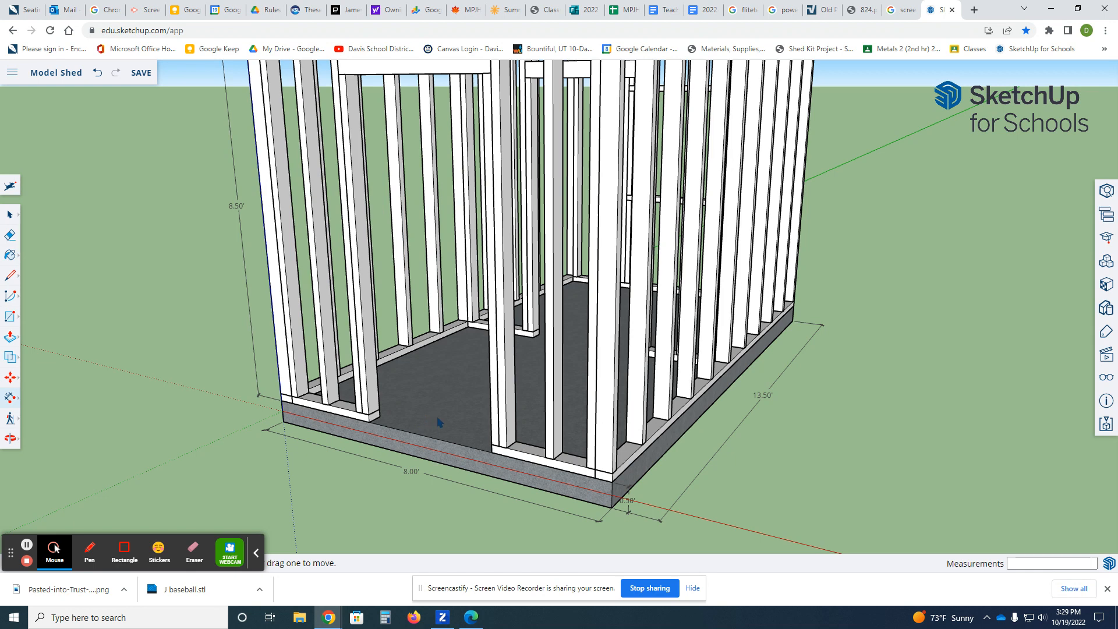
mouse_move(370, 417)
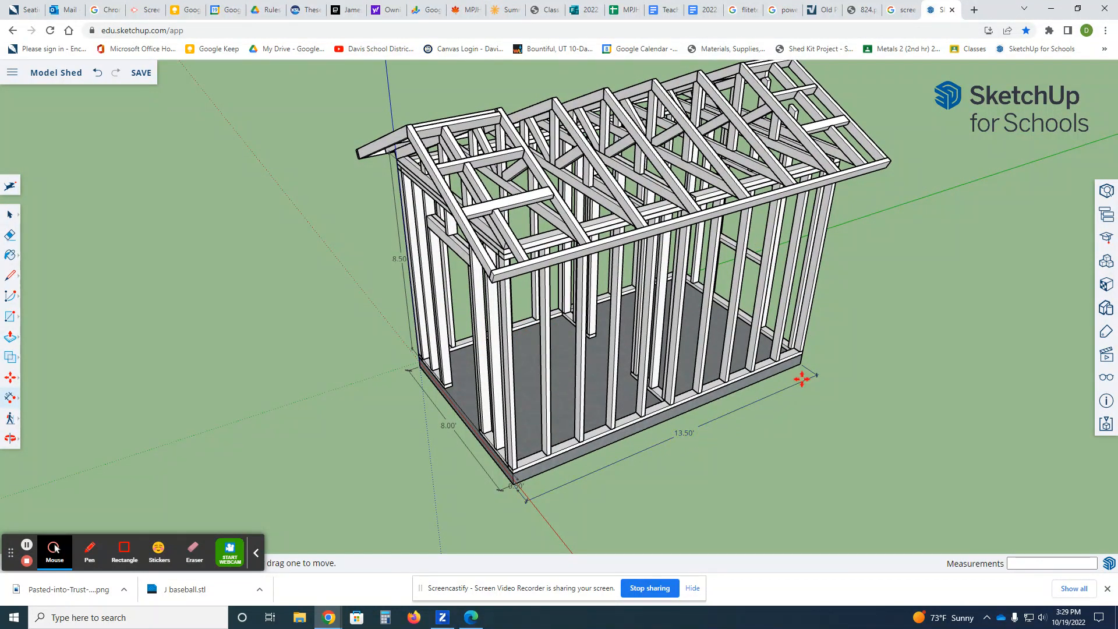
mouse_move(427, 424)
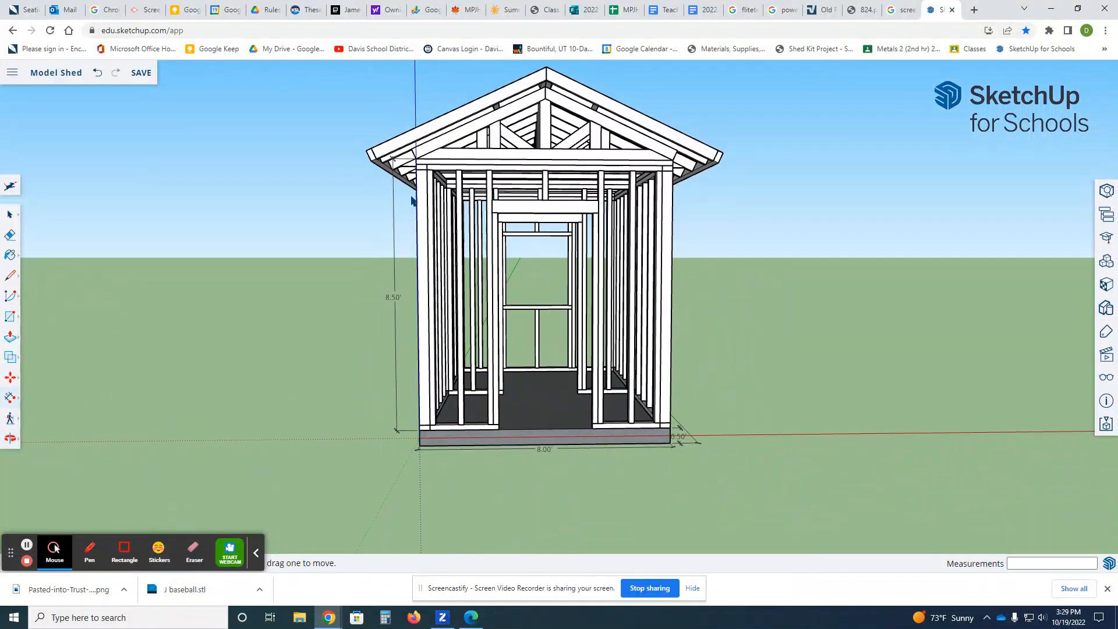
mouse_move(411, 275)
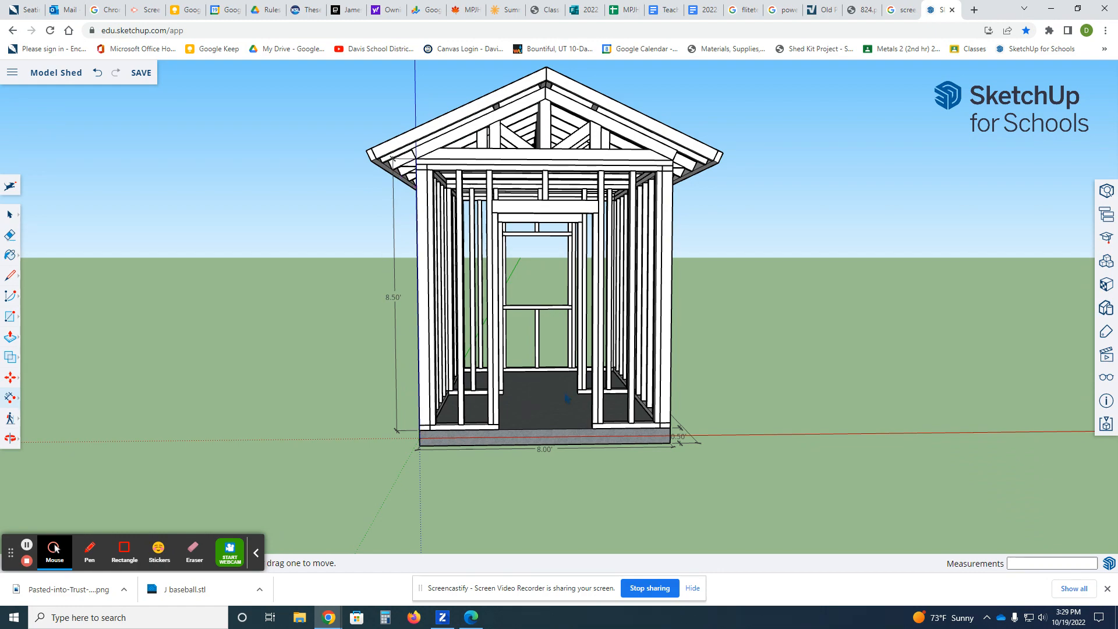
Lower the view toward ground level so the slab edge and 8.00' dimension sit near eye level
drag(556, 285, 535, 271)
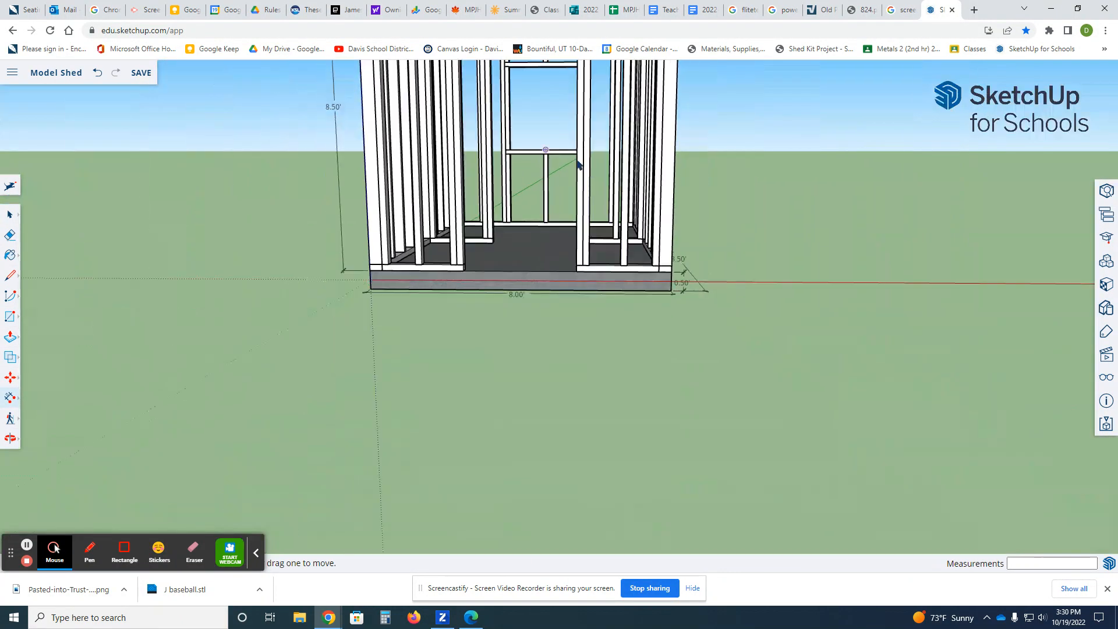
Orbit back out to a three-quarter view of the full shed frame and roof trusses
drag(556, 178, 300, 228)
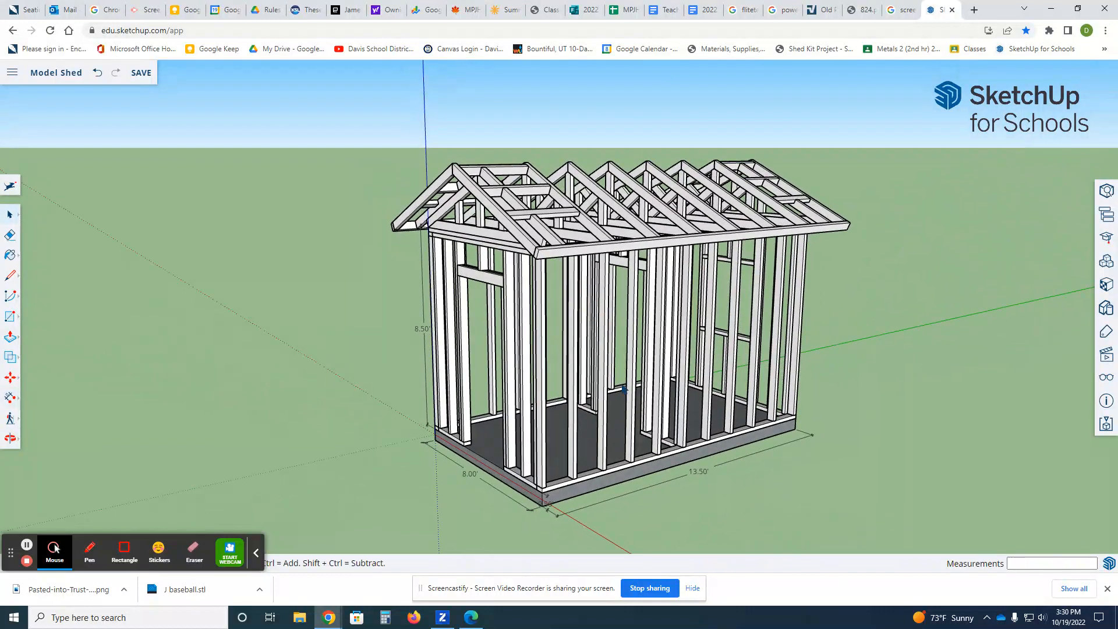
Pick out one stud wall group along the shed's 13.50 ft long side
click(598, 463)
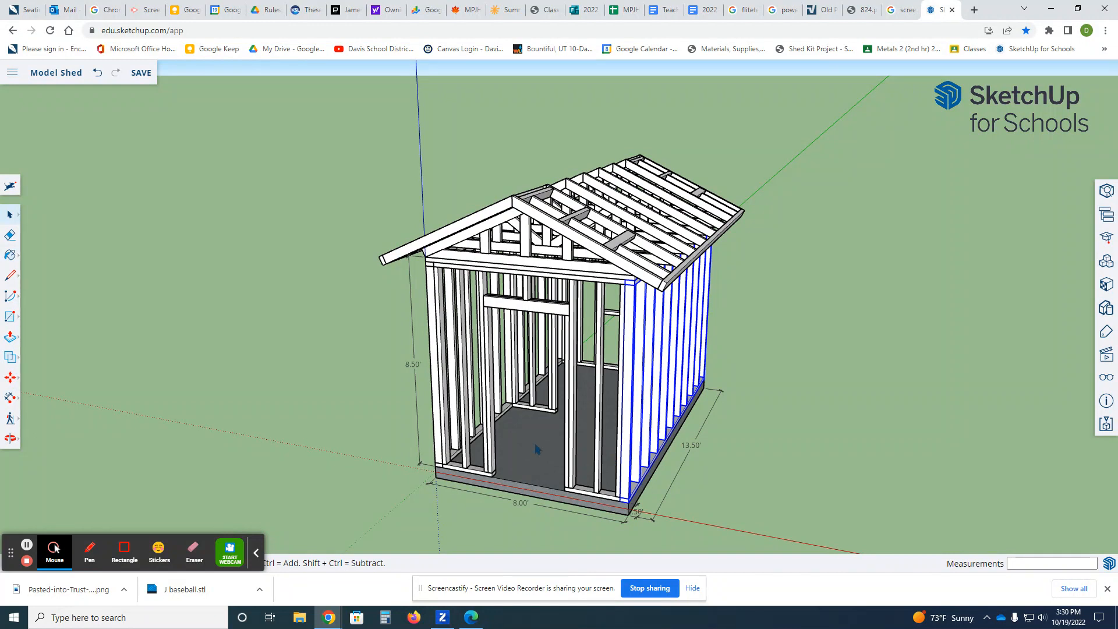
mouse_move(448, 453)
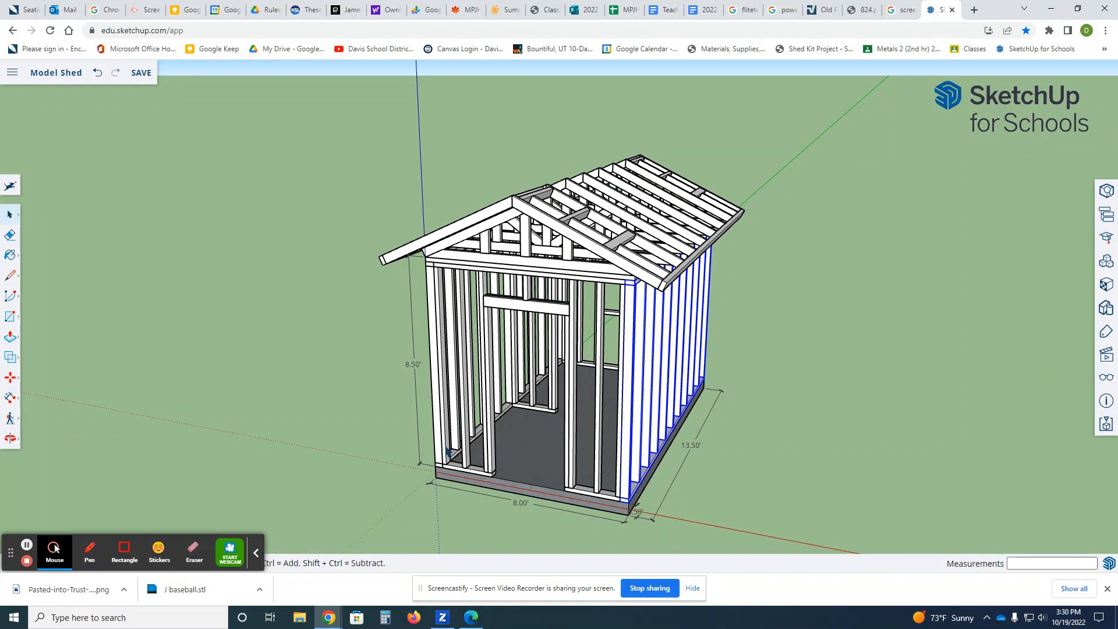
mouse_move(571, 462)
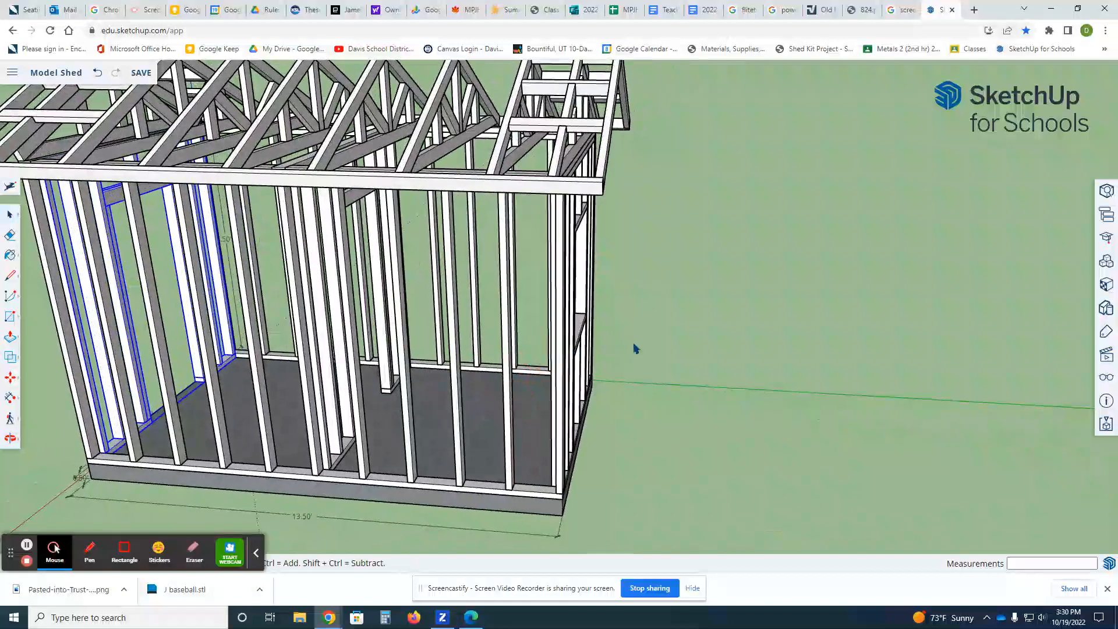
Orbit upward to look down on the roof truss assembly from above the long side
drag(635, 348, 481, 305)
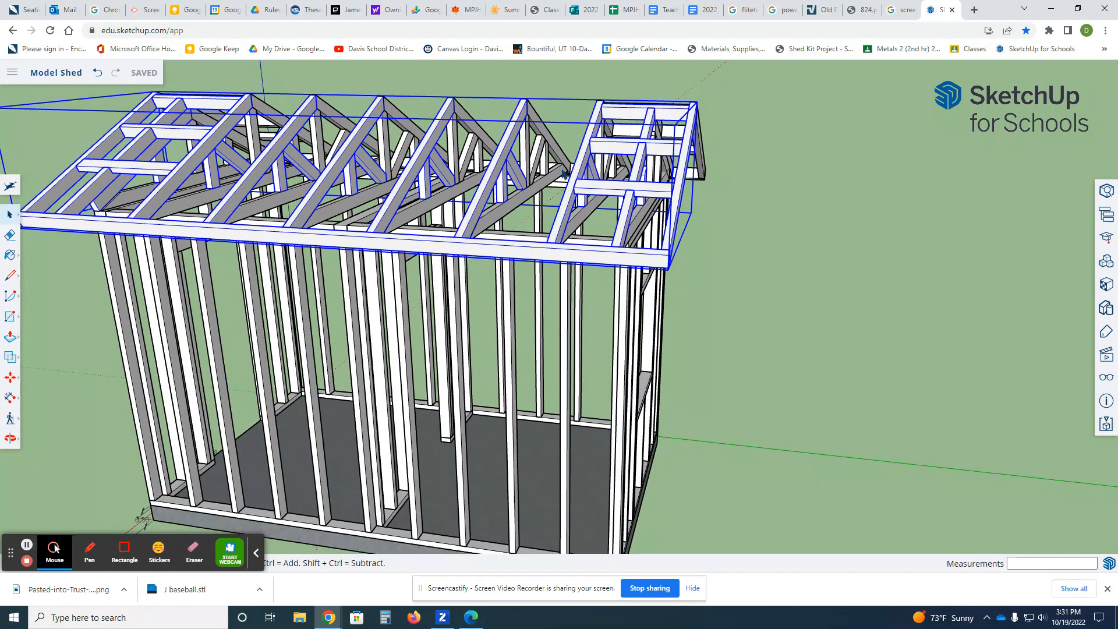
mouse_move(652, 114)
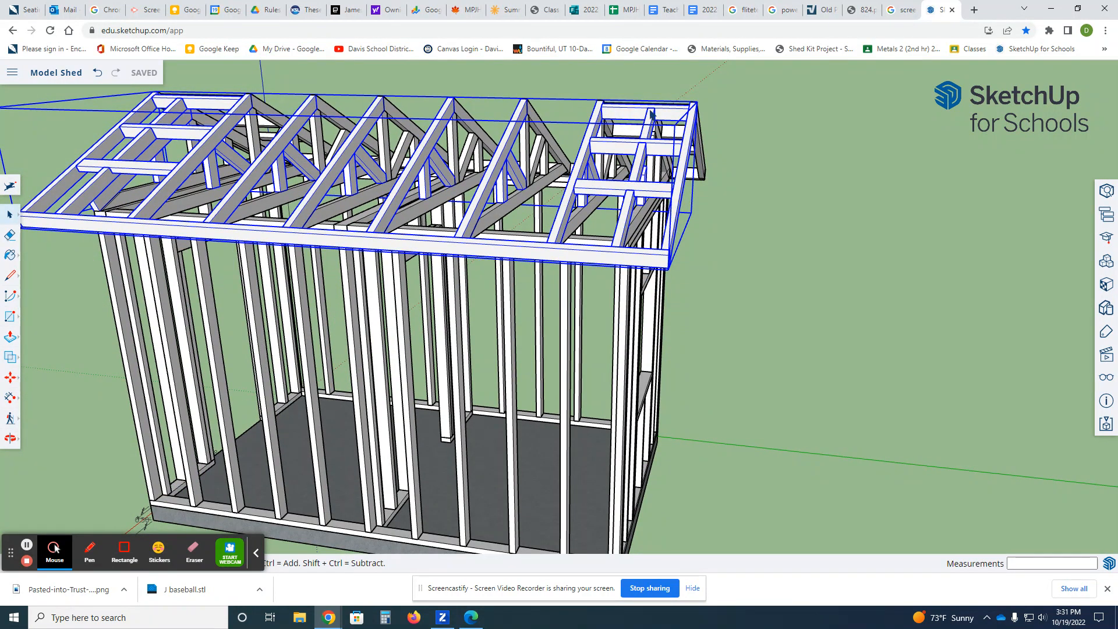